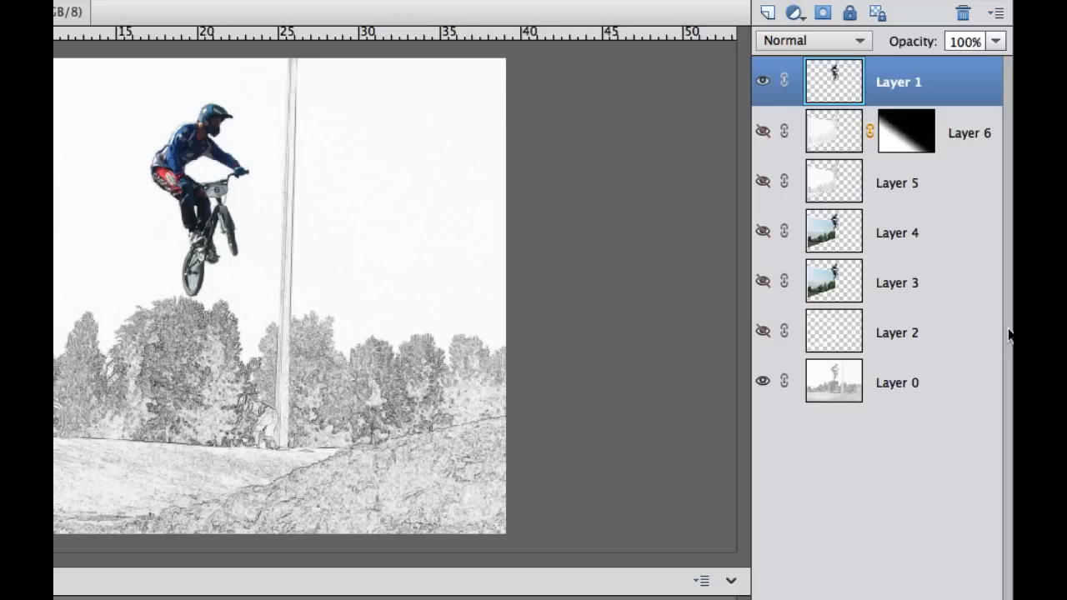
mouse_move(952, 117)
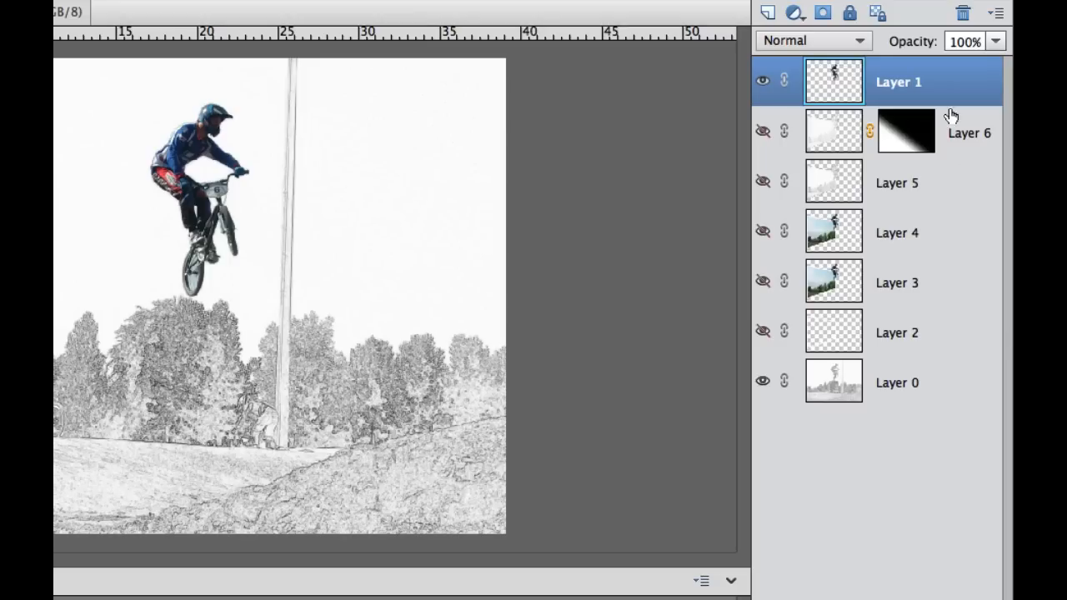
mouse_move(946, 347)
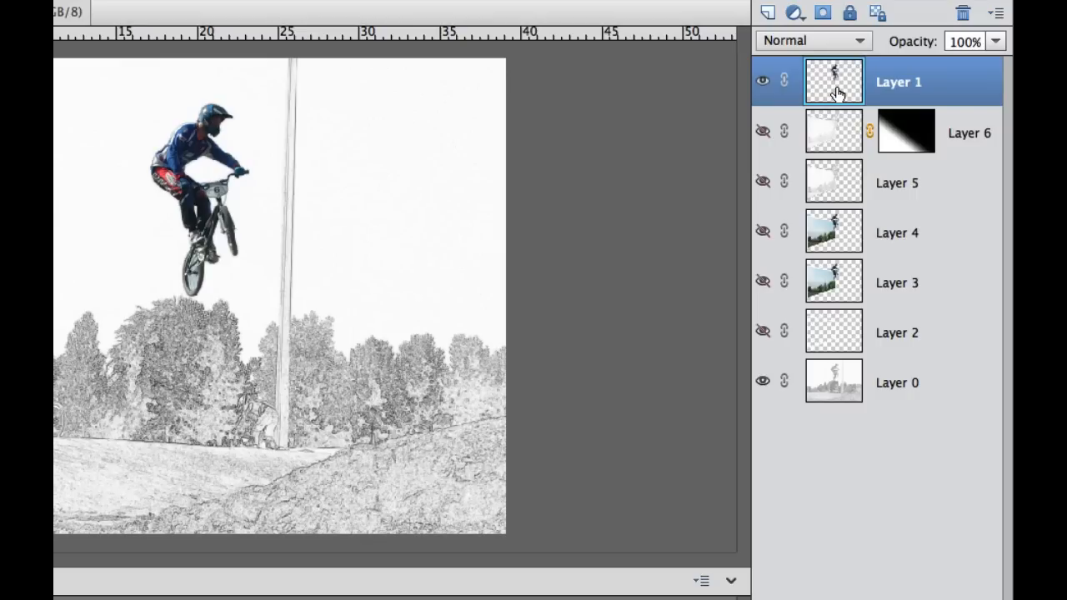
mouse_move(837, 87)
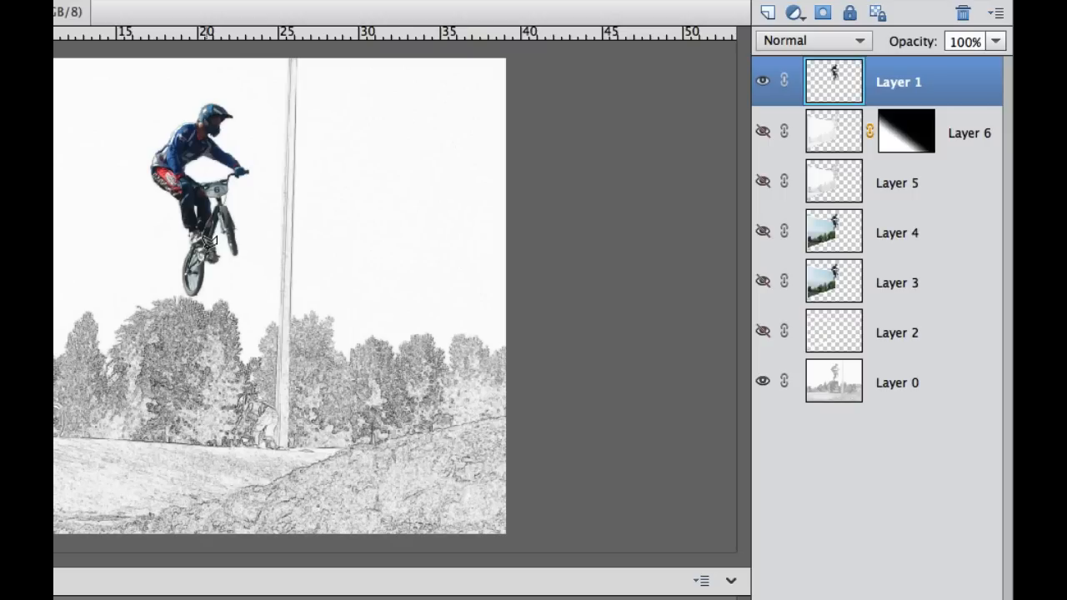
mouse_move(583, 204)
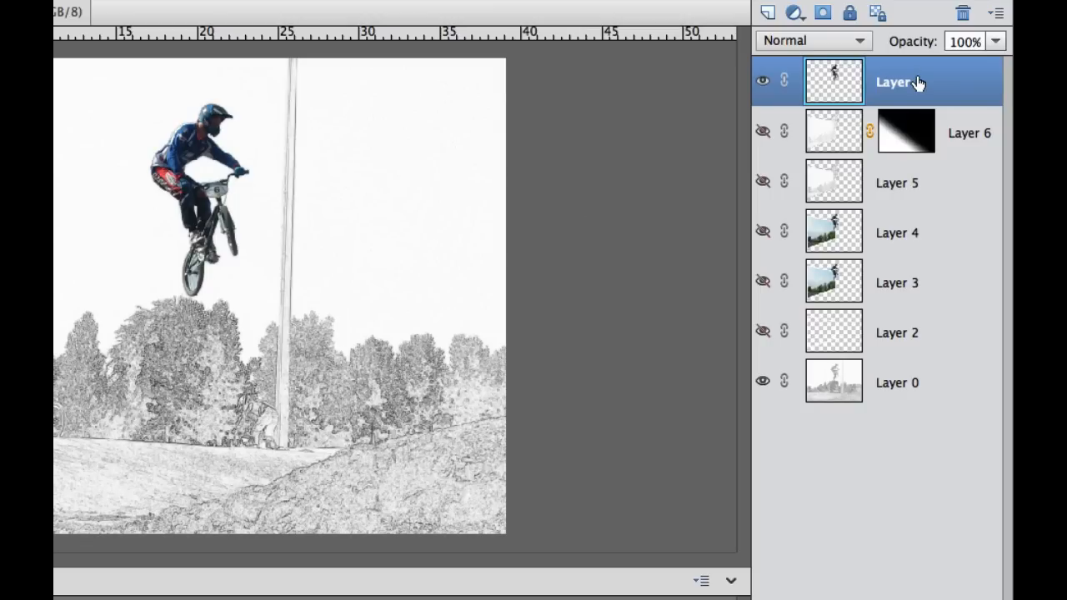
Step: Duplicate the BMX rider Layer 1 with Fabrizio.jpg as the destination document
right_click(896, 82)
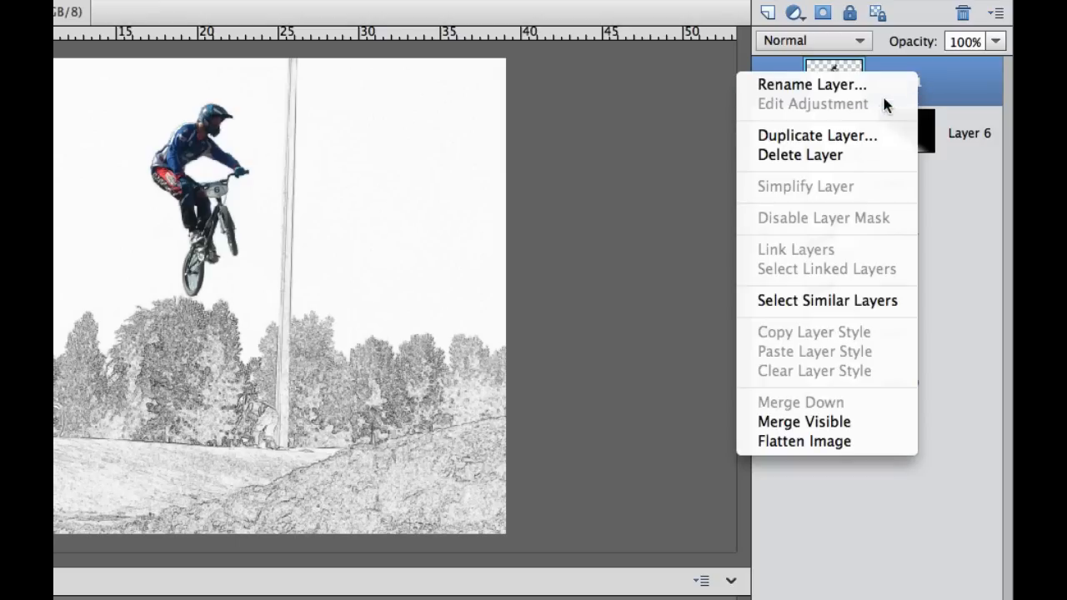
left_click(817, 135)
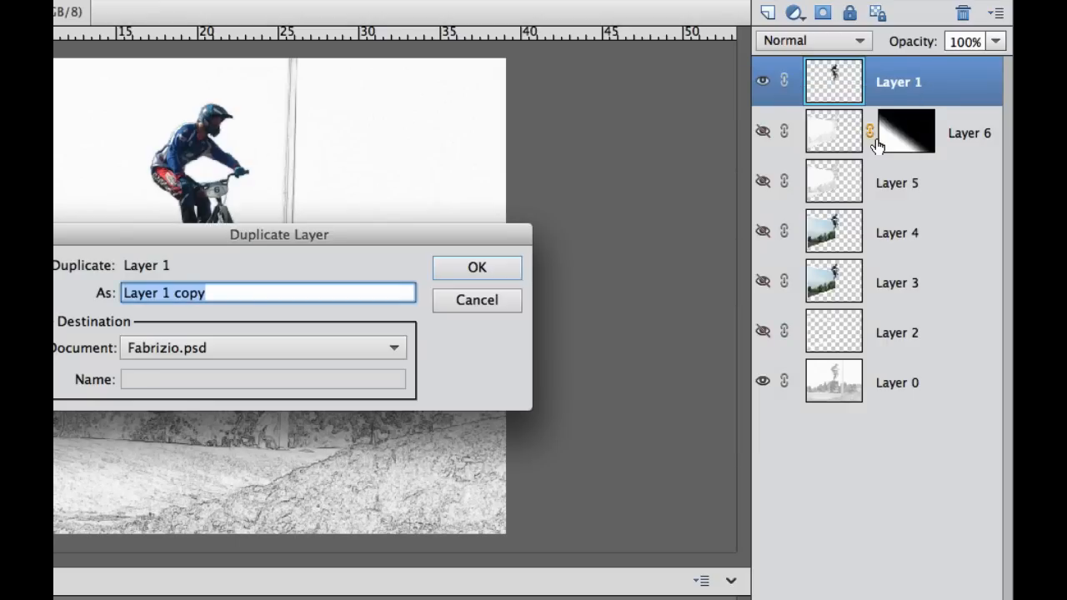
mouse_move(111, 344)
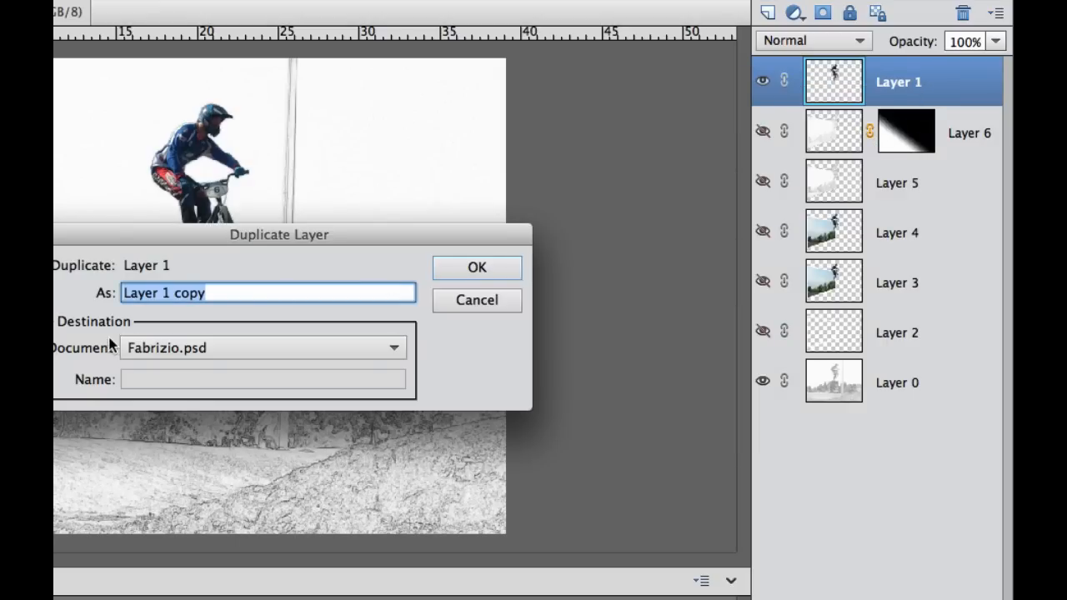
left_click(263, 348)
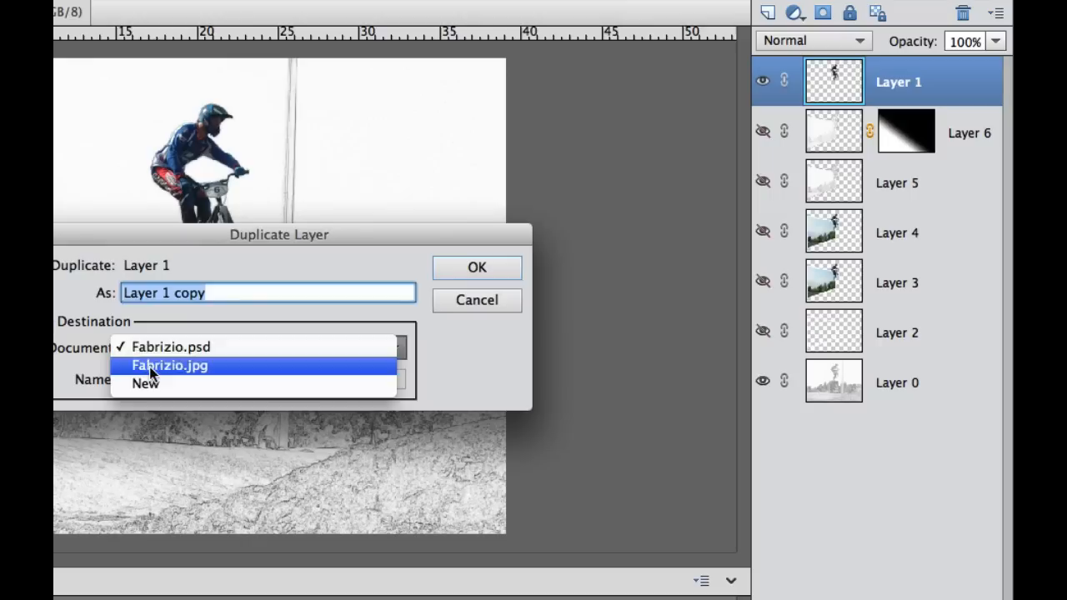
left_click(170, 365)
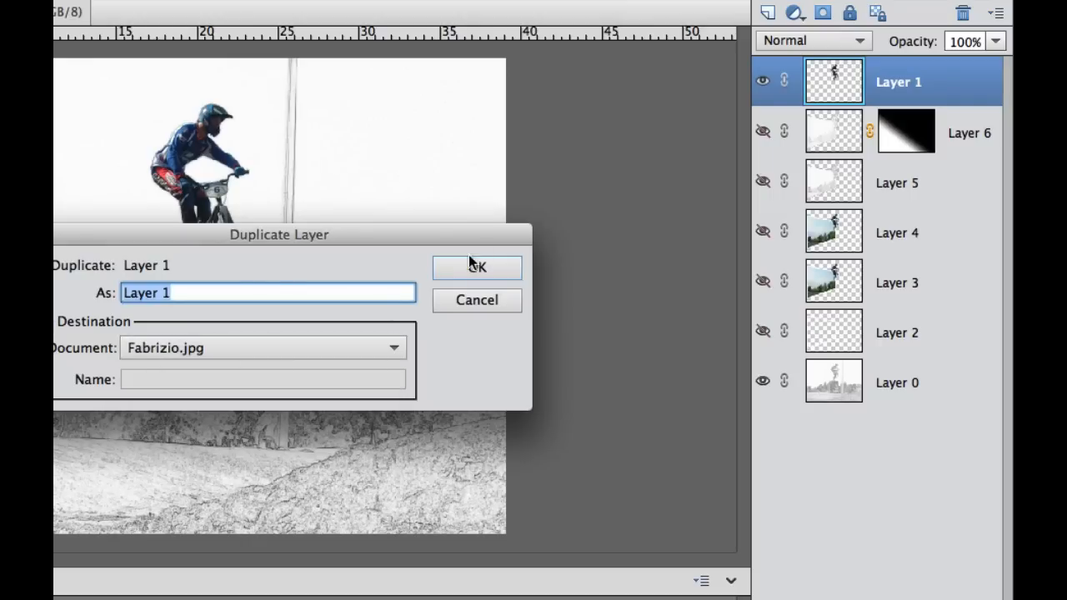
left_click(475, 268)
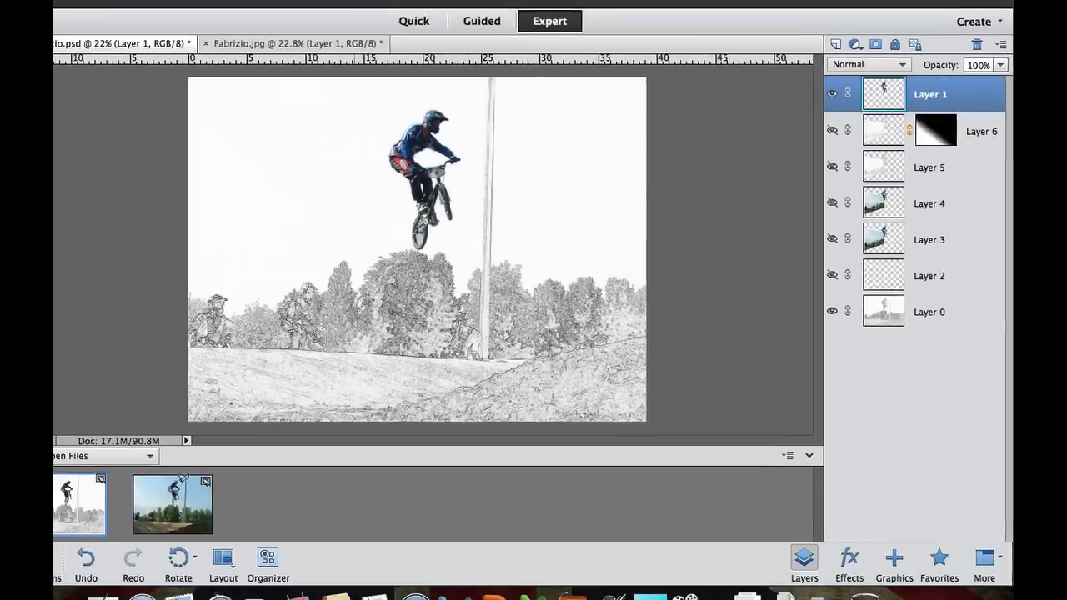